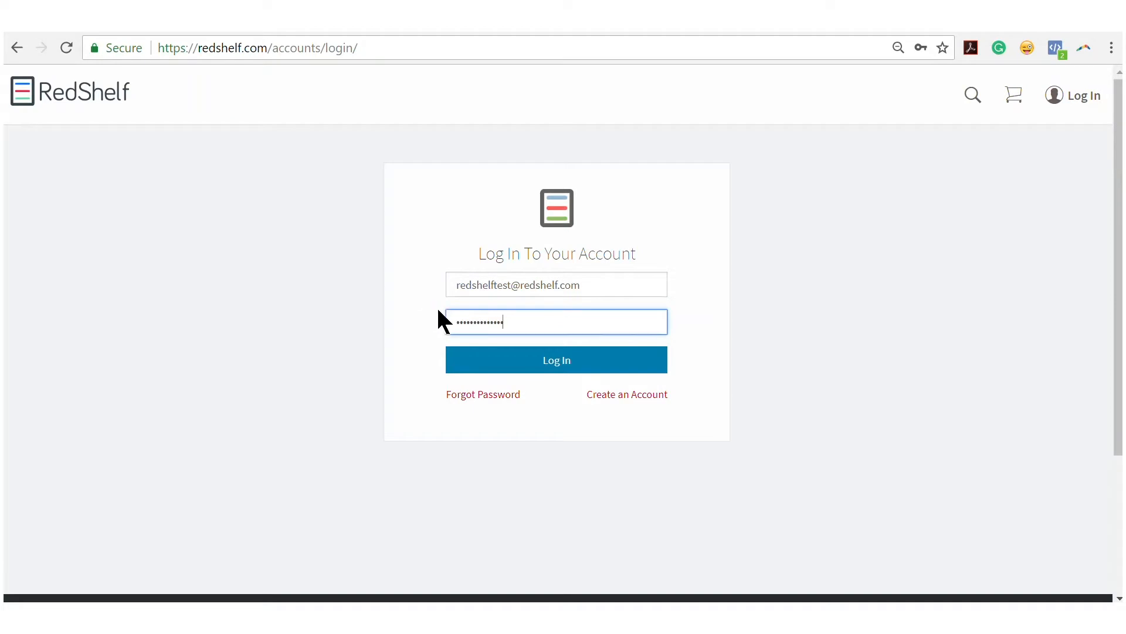
Submit the email and password to log in and reach the library
left_click(556, 359)
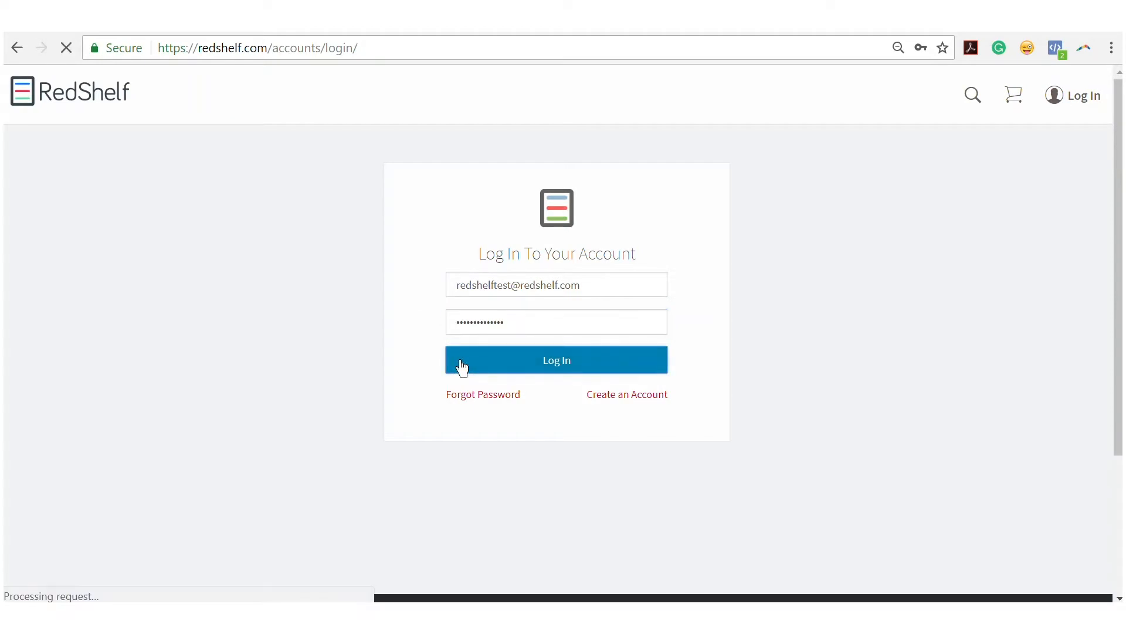
left_click(557, 359)
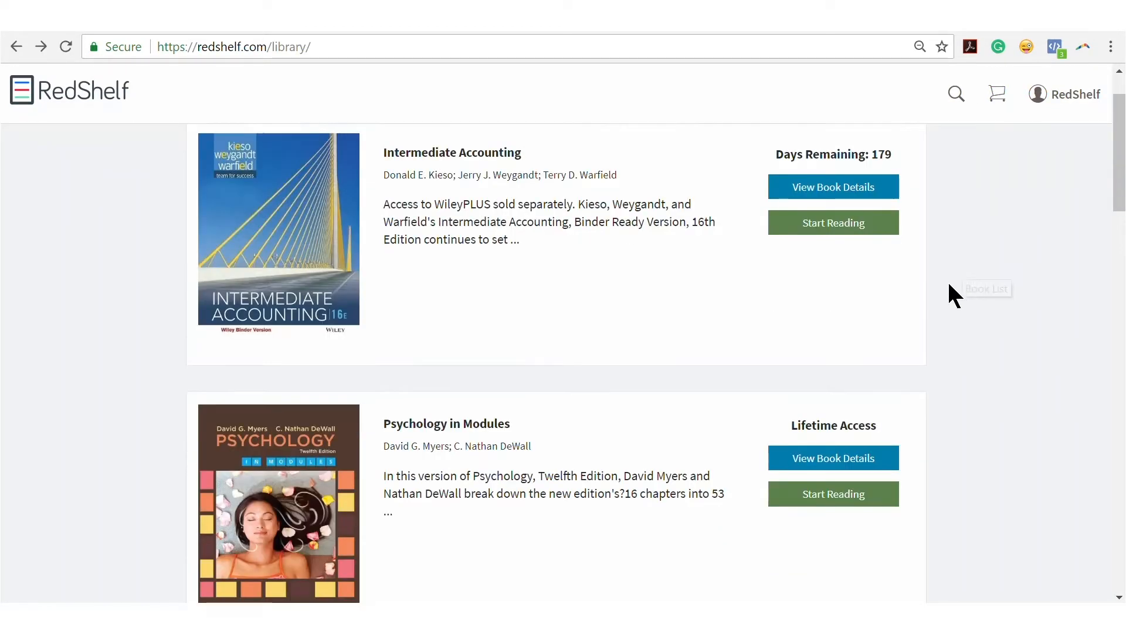
Scroll the library to Campbell Biology and open its book details
scroll("down", 3)
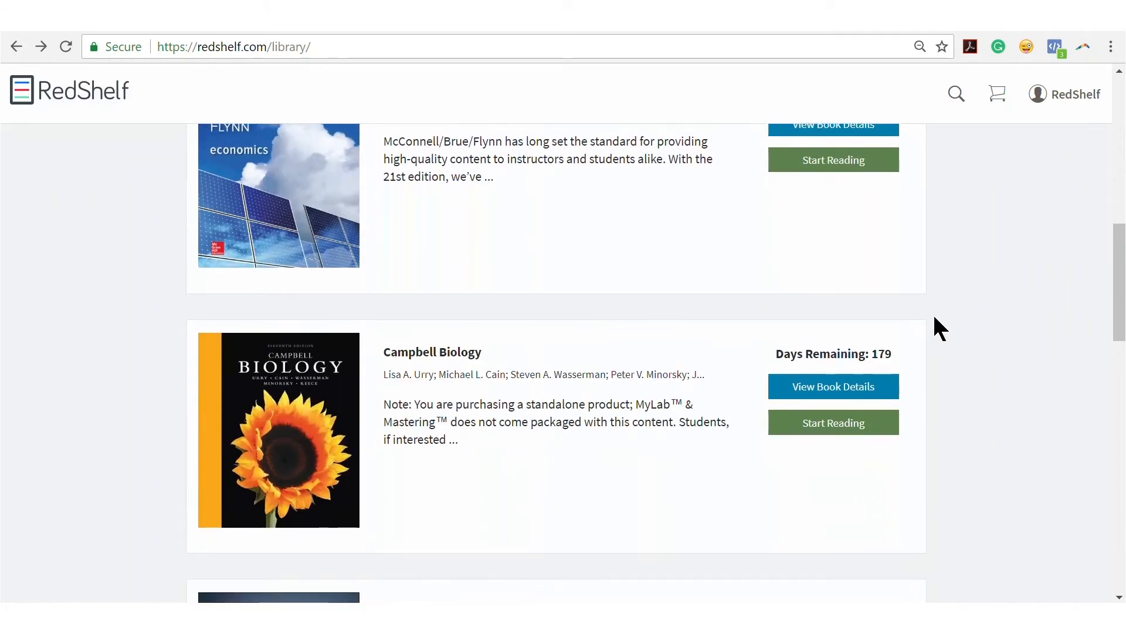
mouse_move(919, 359)
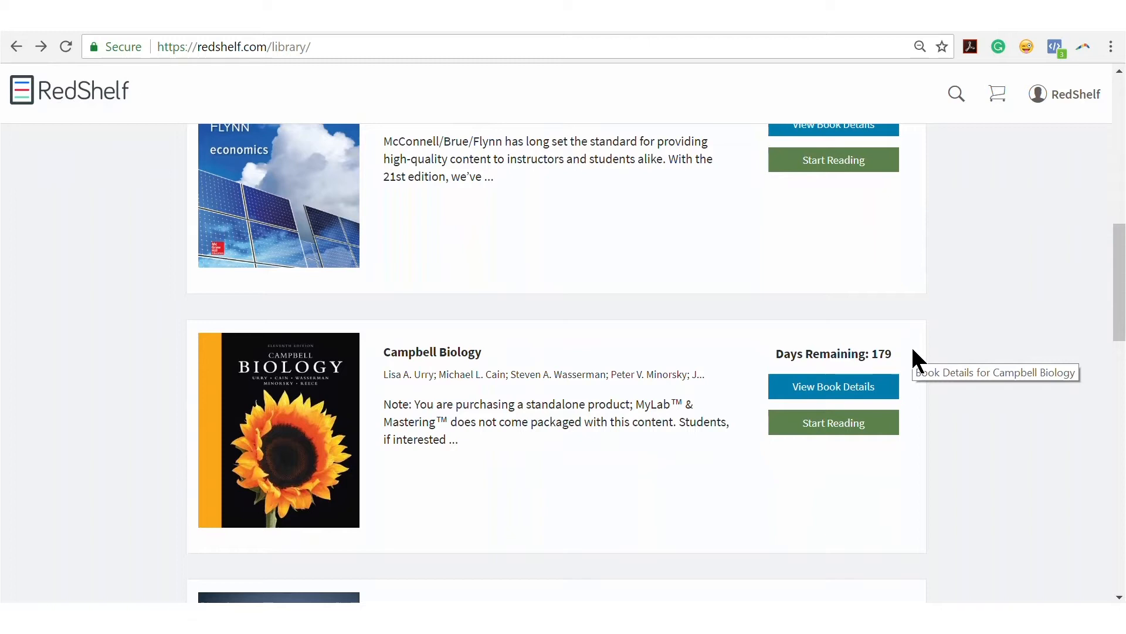
mouse_move(859, 391)
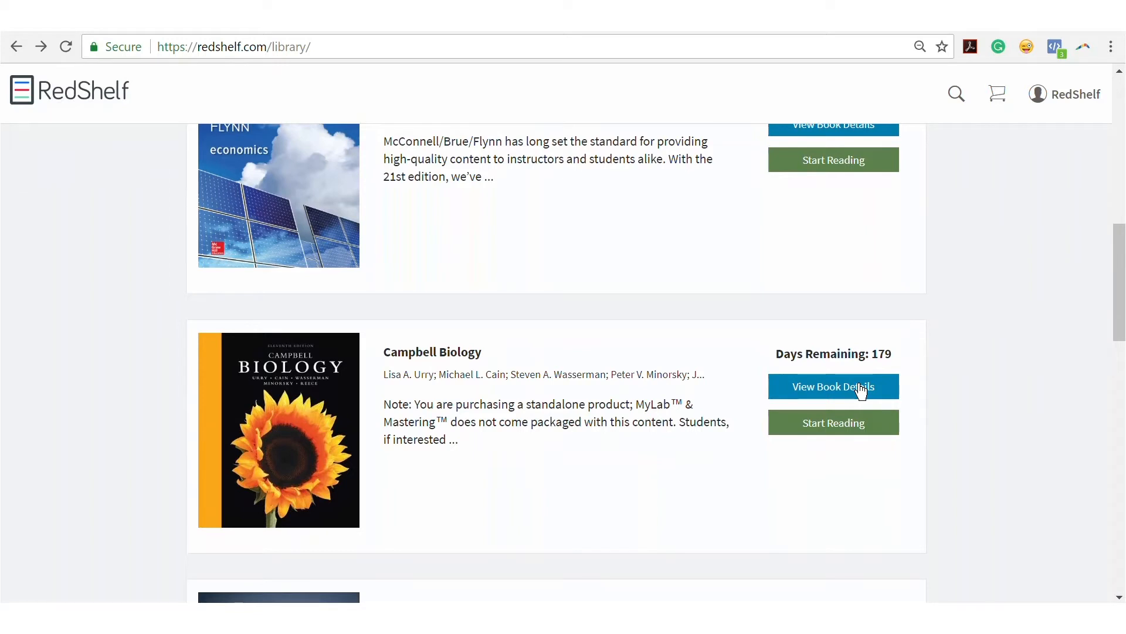
left_click(833, 387)
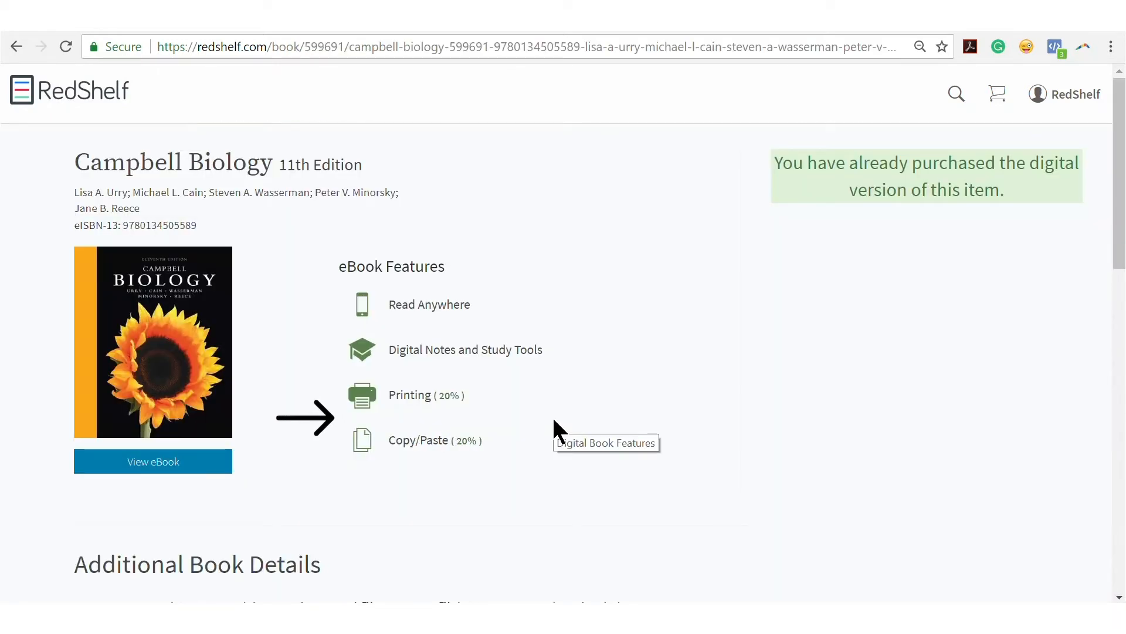
Open the Campbell Biology eBook from its details page
left_click(153, 462)
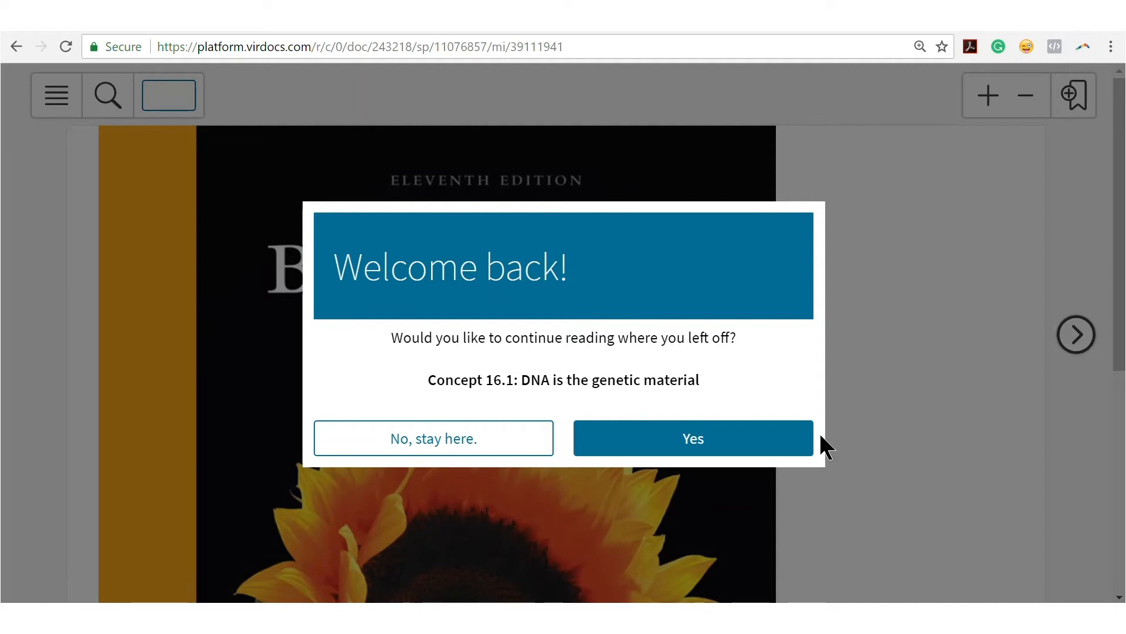
Resume at Concept 16.1 on page 315 and show the main menu
left_click(692, 438)
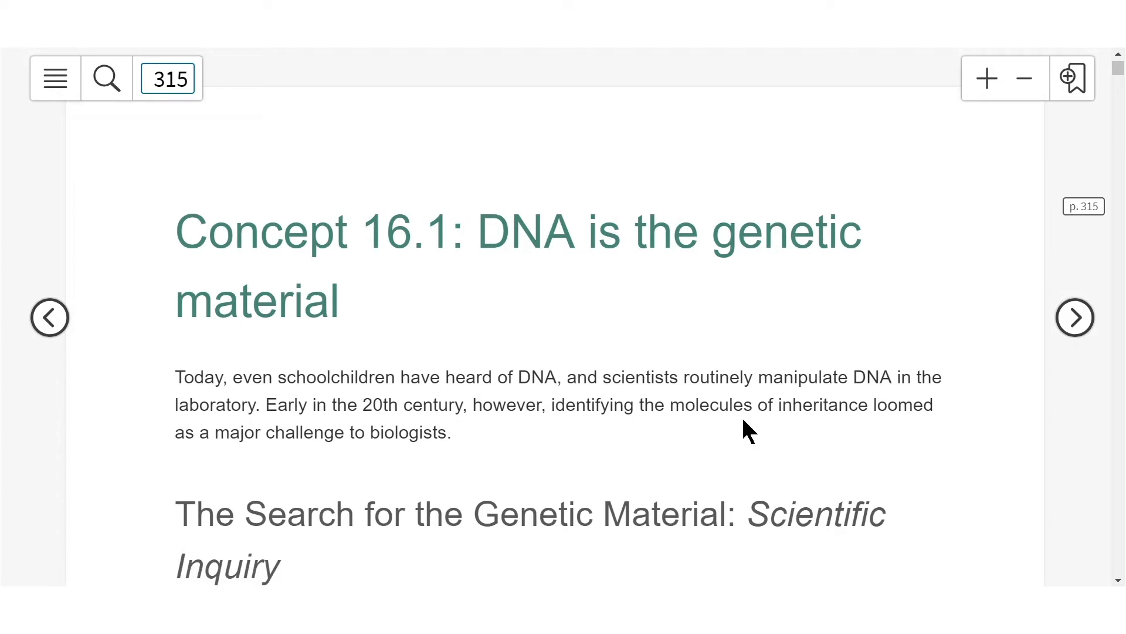
mouse_move(100, 118)
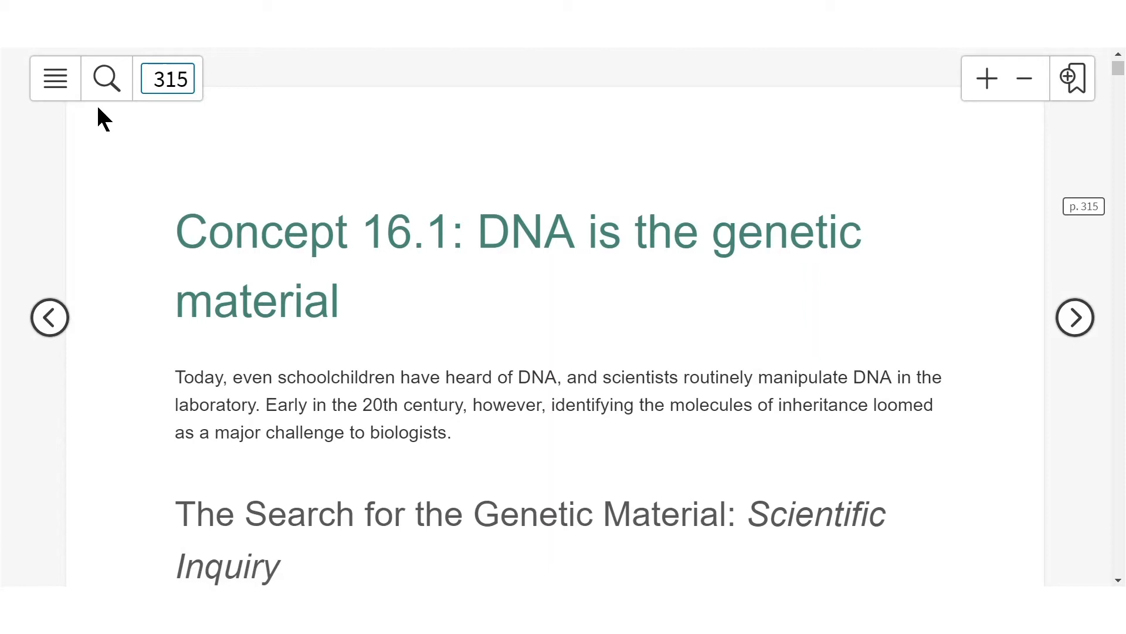
left_click(54, 78)
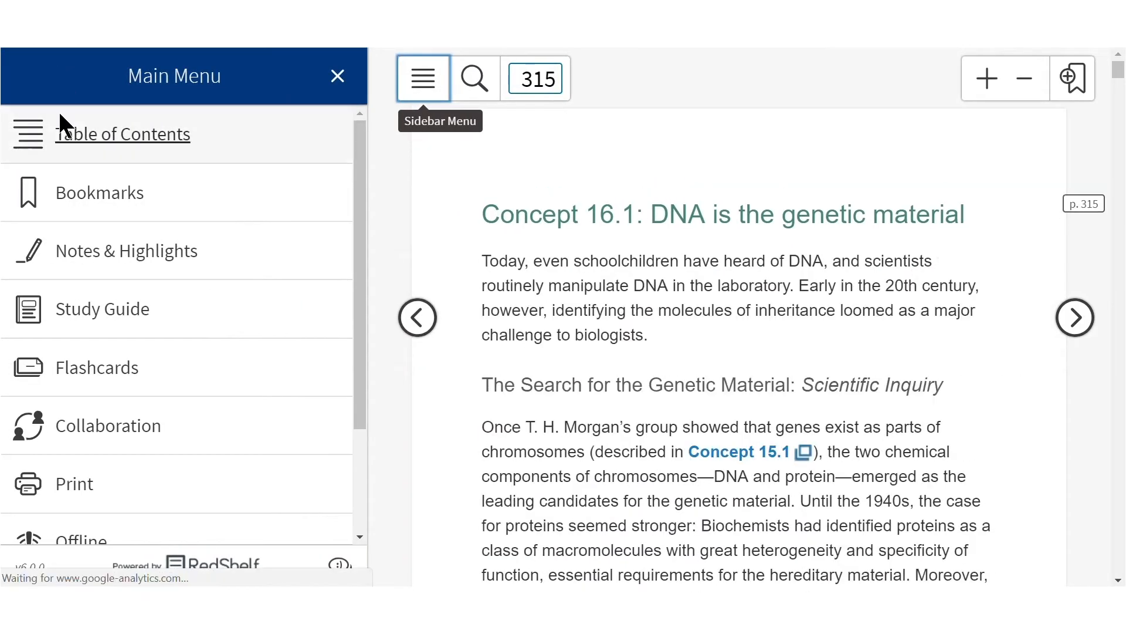
Browse the table of contents, then close the sidebar to show page 315
scroll("down", 3)
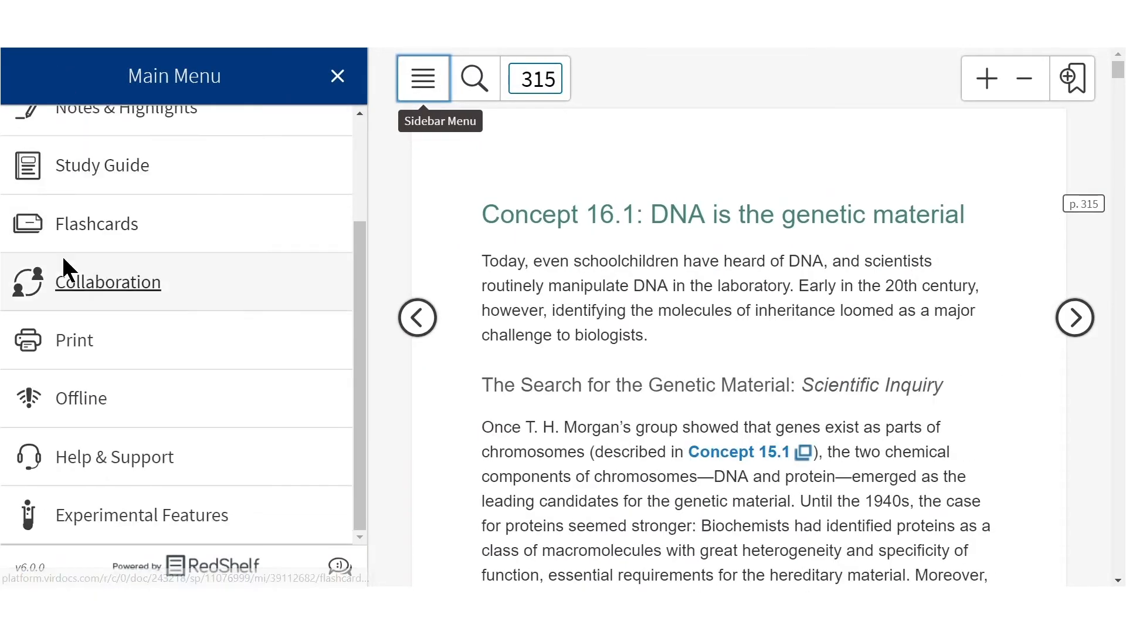
scroll("up", 3)
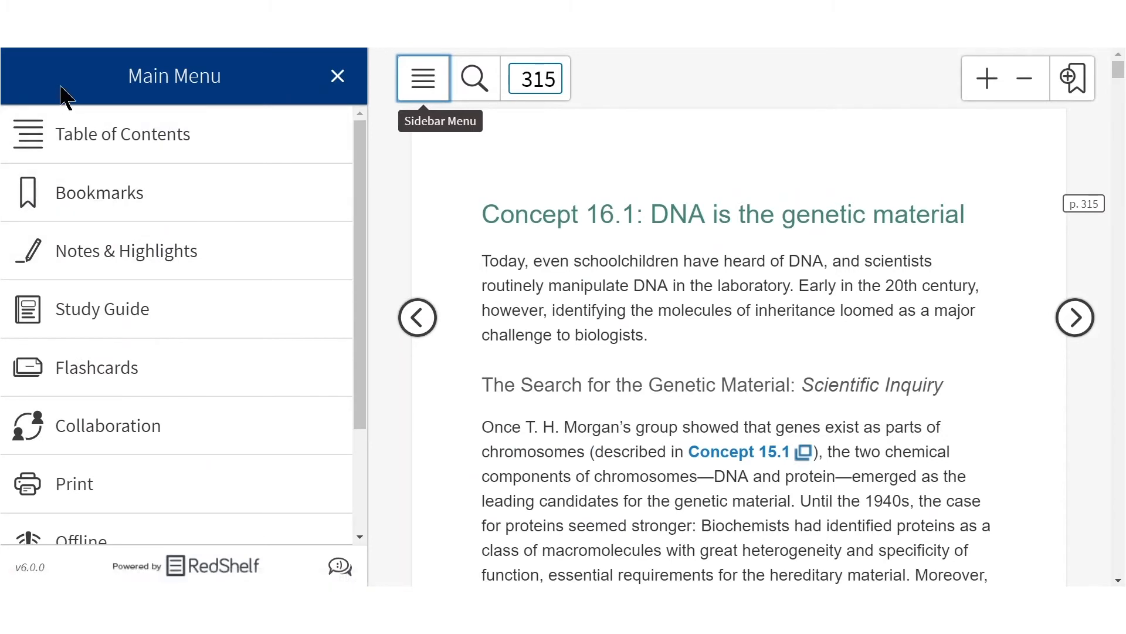
left_click(123, 134)
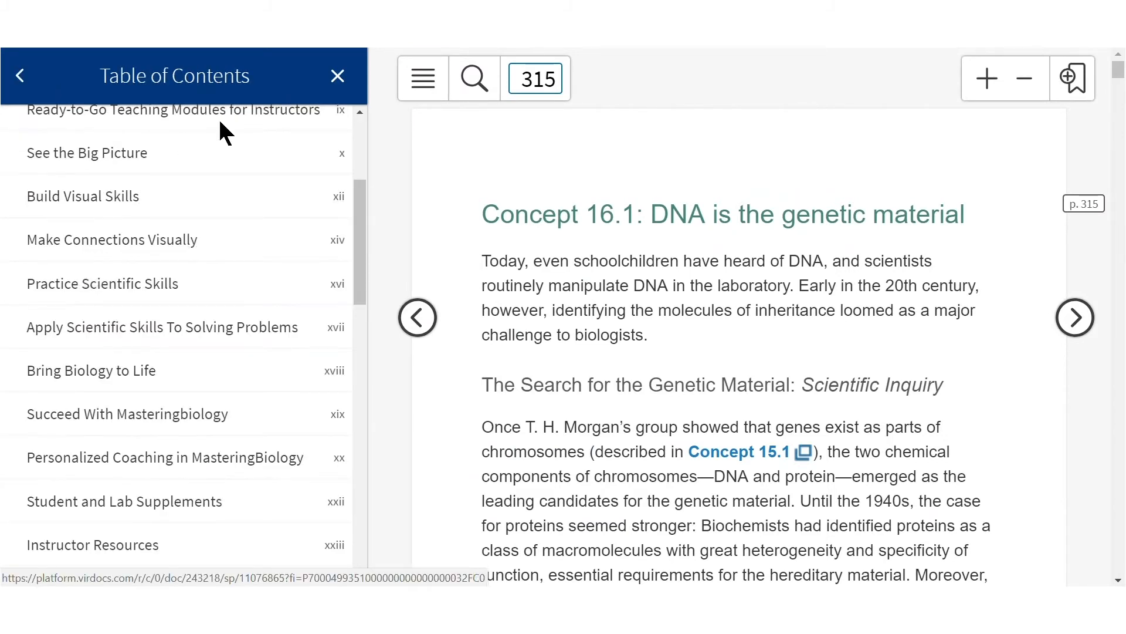
left_click(338, 76)
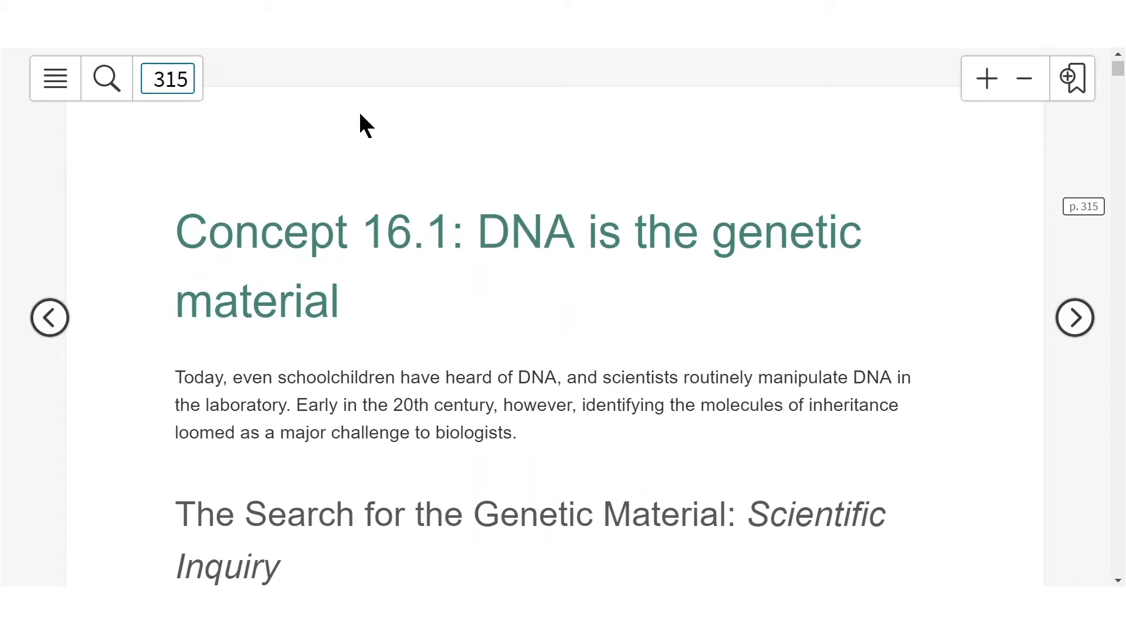
scroll("down", 3)
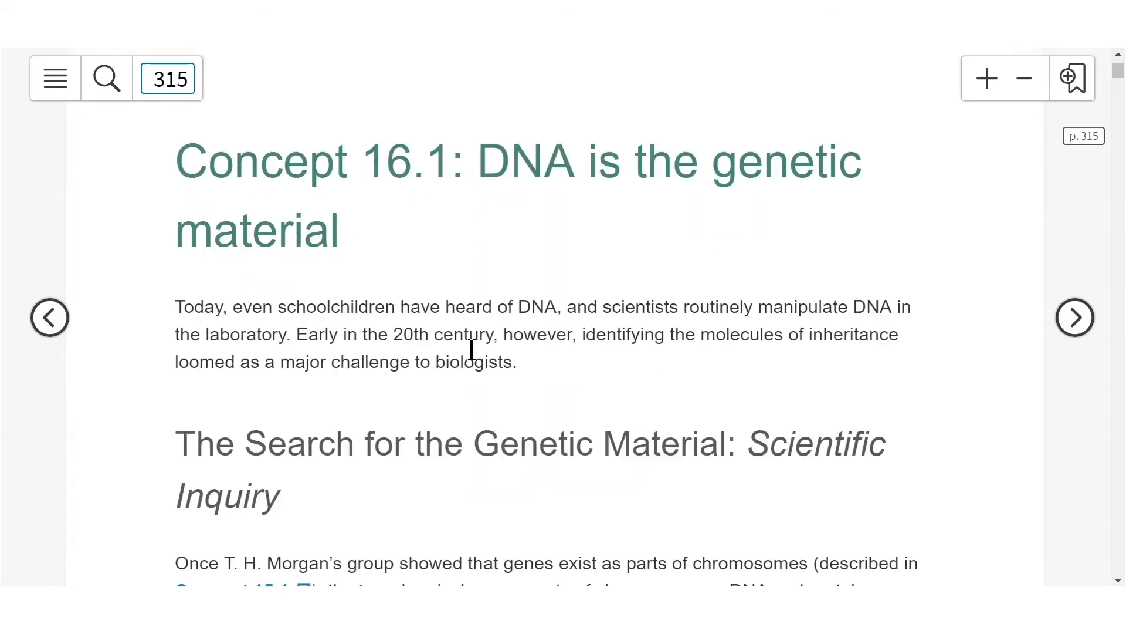
scroll("down", 3)
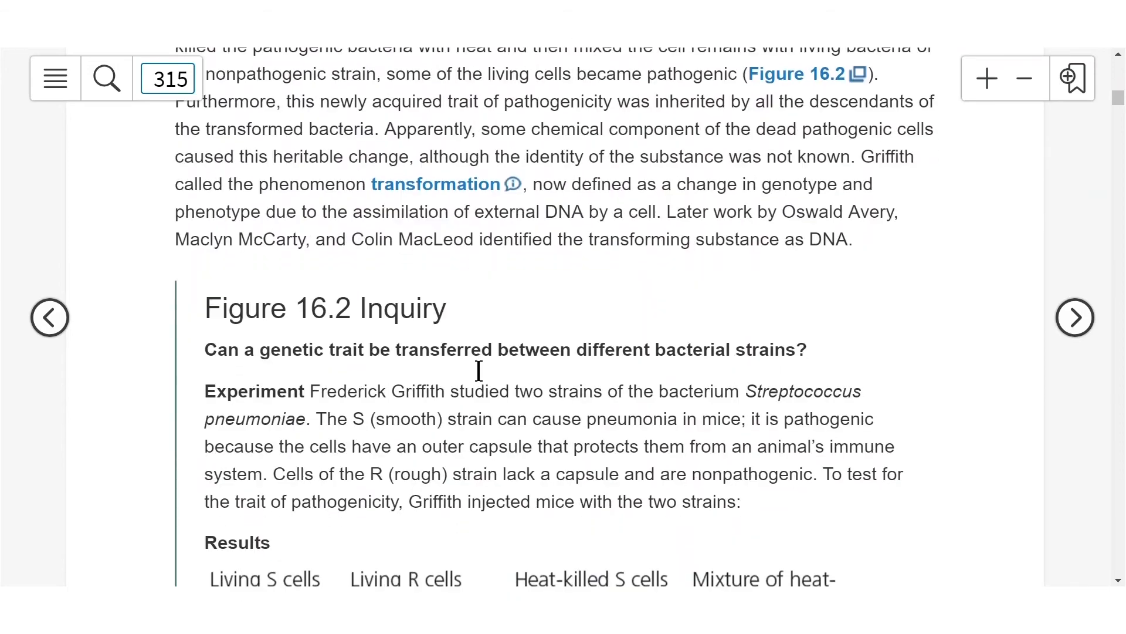
left_click(50, 317)
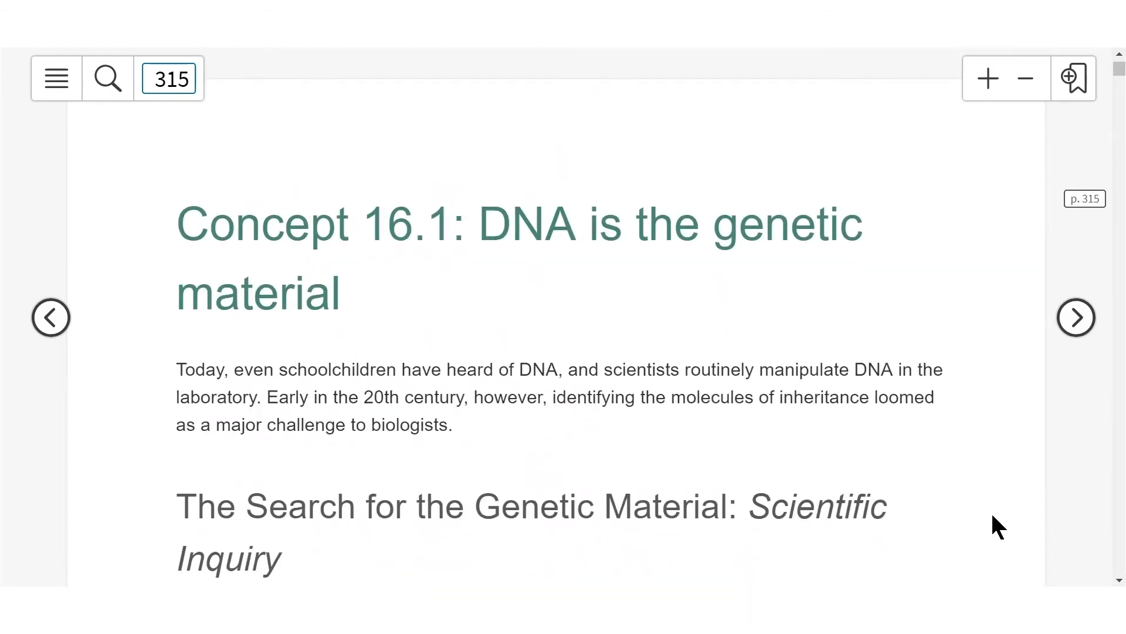
mouse_move(1076, 318)
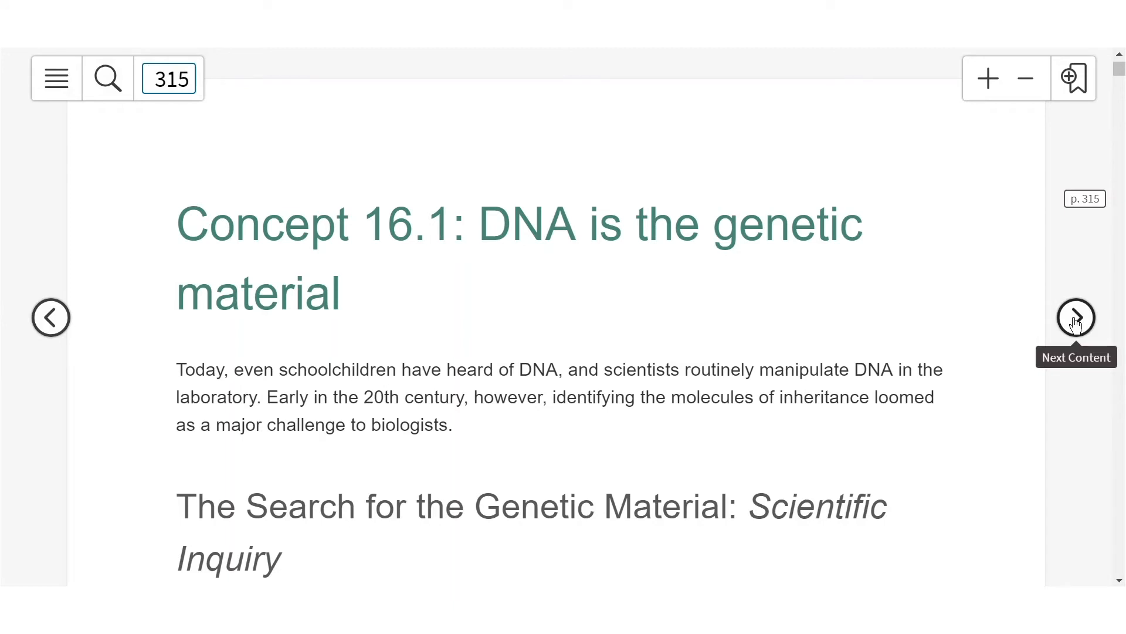
Advance three sections past Concept 16.2 to Concept 16.3 on page 330
left_click(1076, 318)
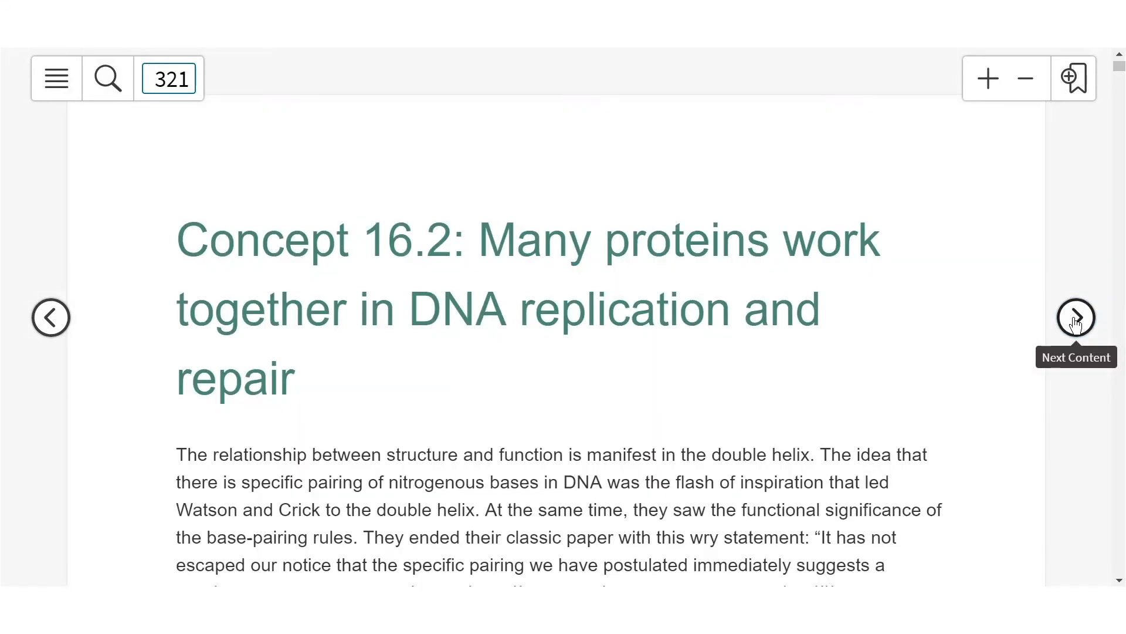
left_click(1075, 318)
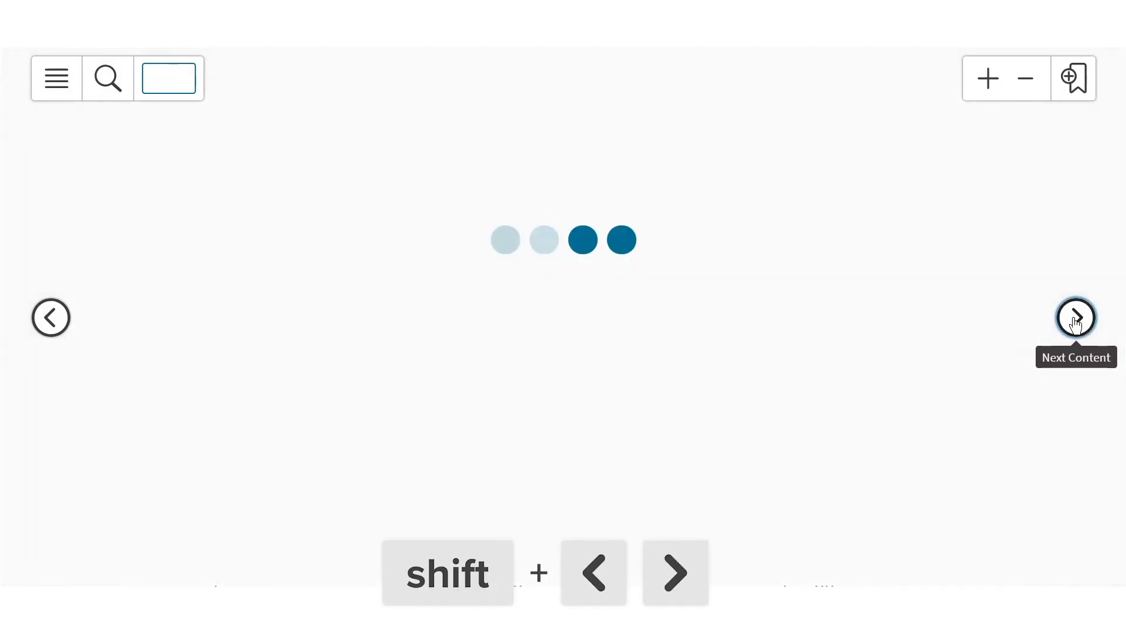
left_click(1075, 318)
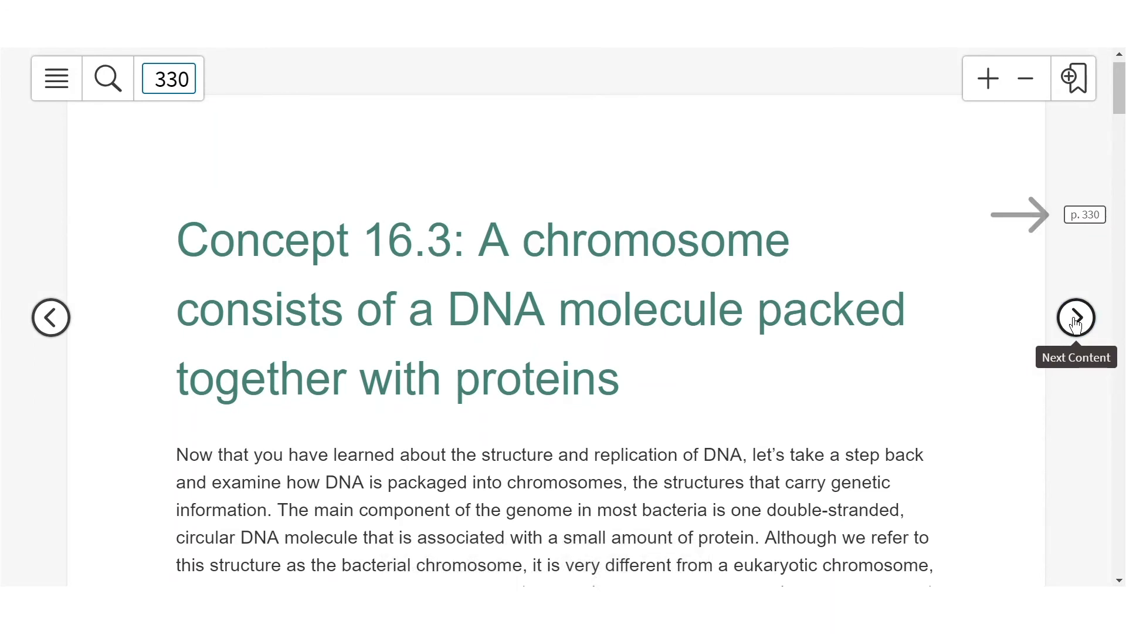
mouse_move(1067, 248)
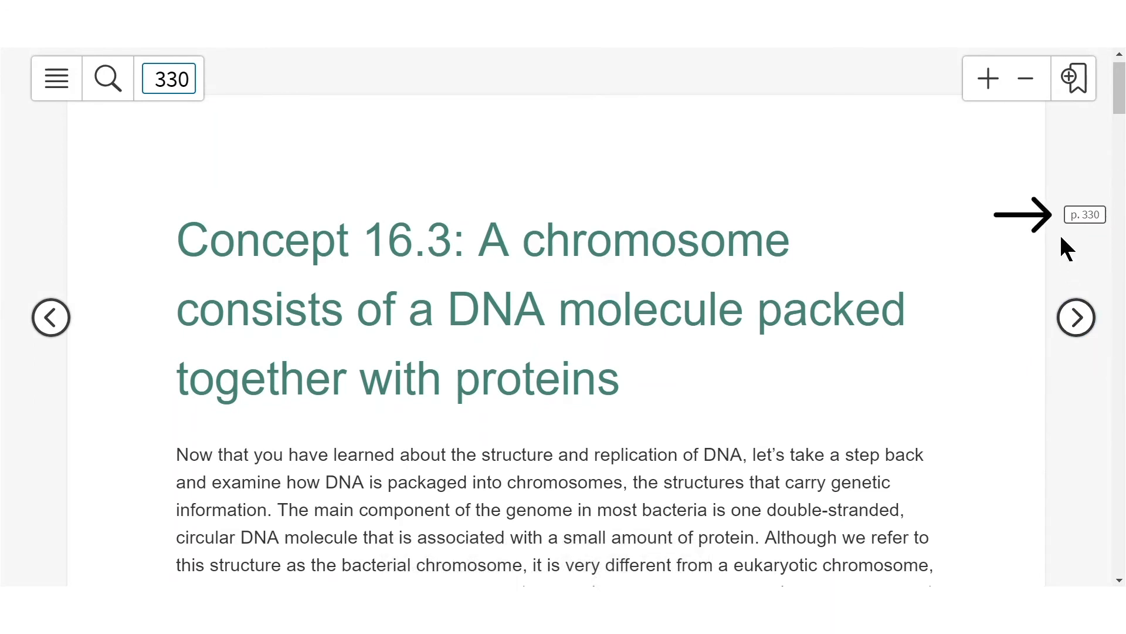
mouse_move(1034, 230)
type("31")
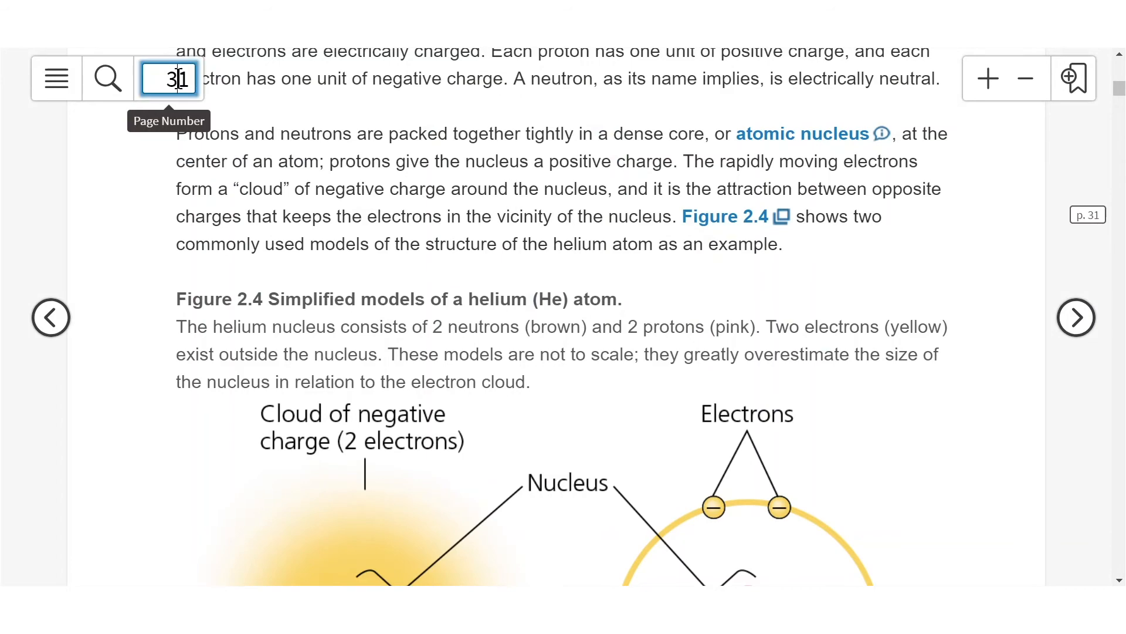
Choose page 32 from the Jump to page dropdown
key("tab")
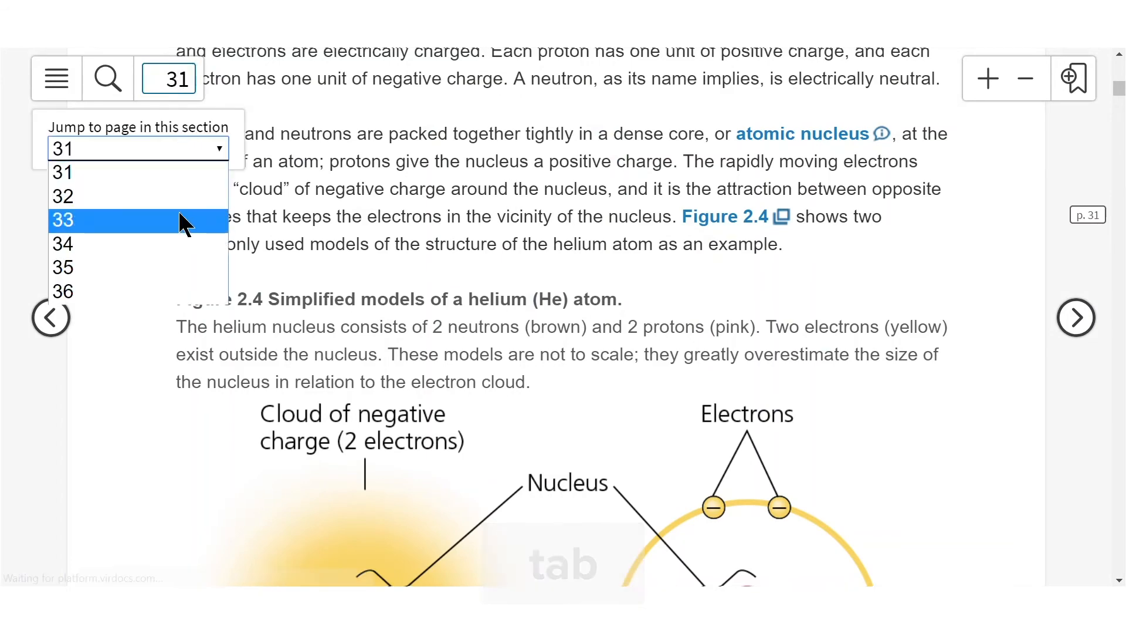
left_click(63, 220)
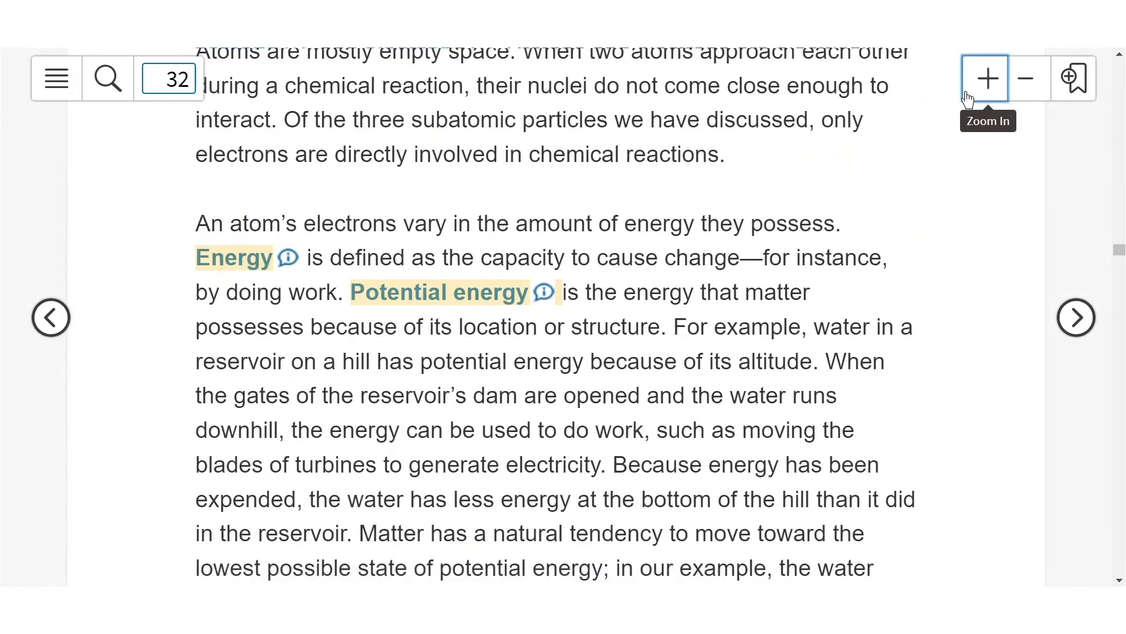
Zoom out on page 32 to show the full 'Energy Levels of Electrons' section
left_click(1026, 78)
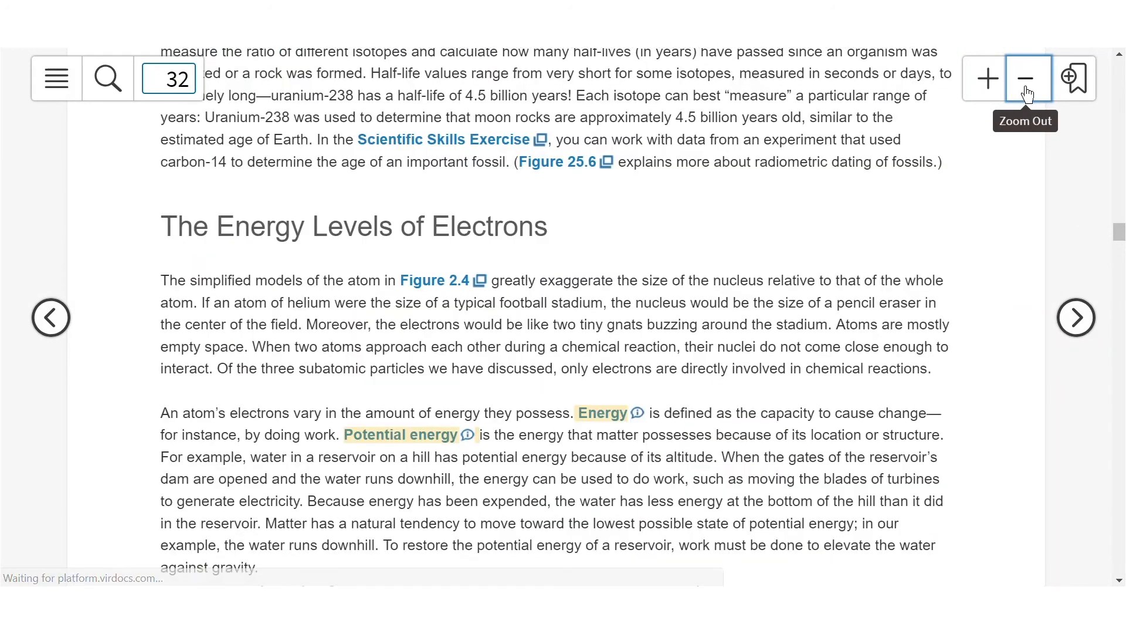
mouse_move(1049, 187)
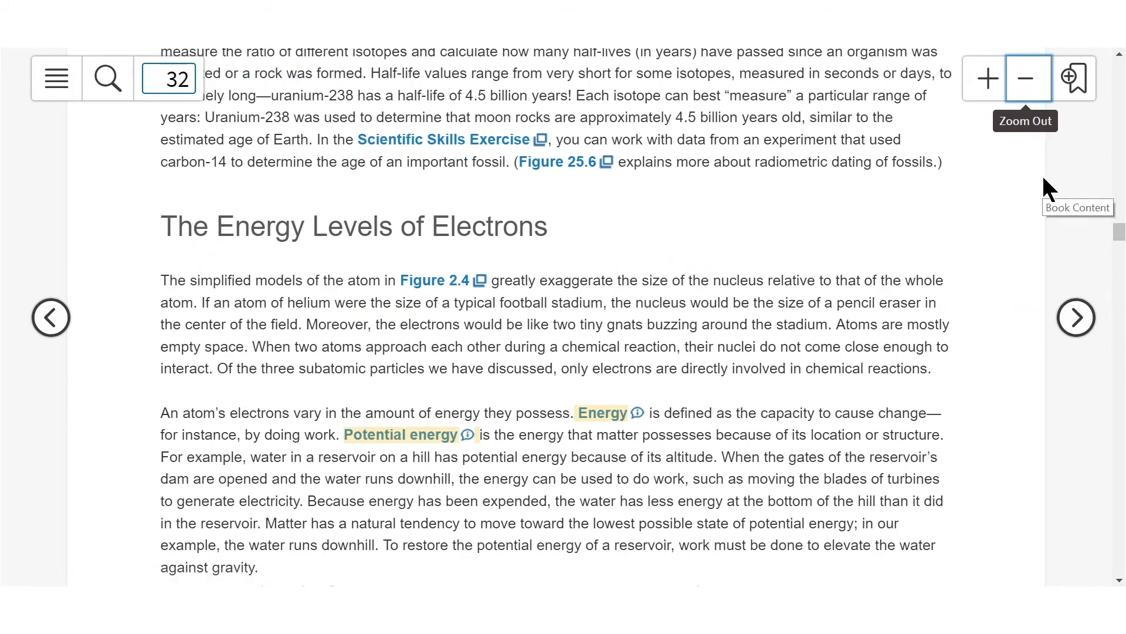
mouse_move(1049, 194)
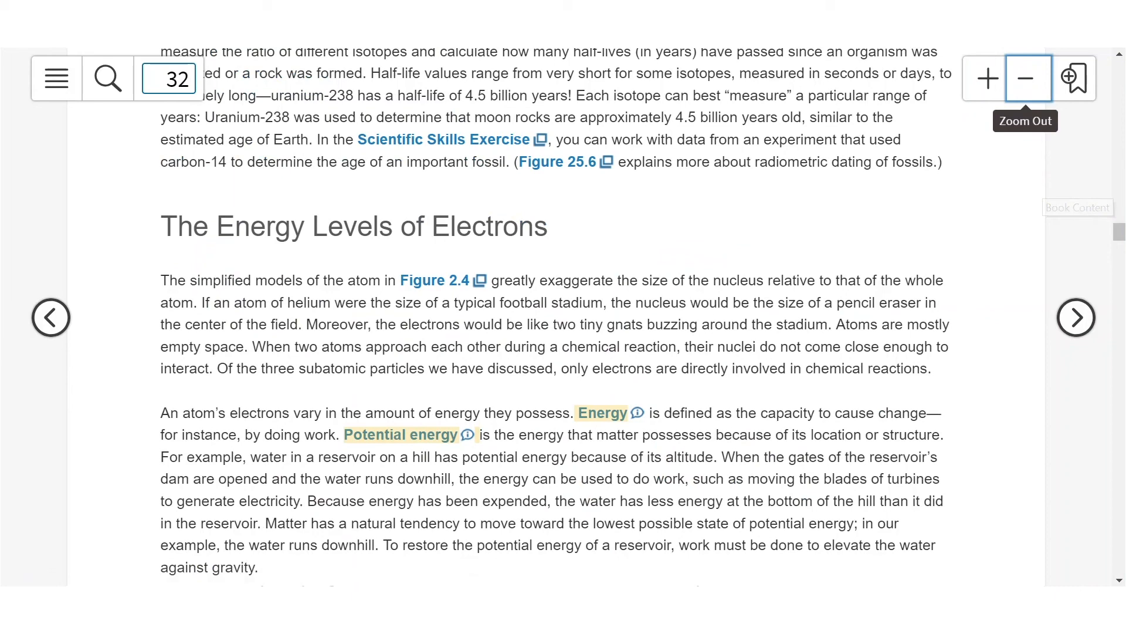